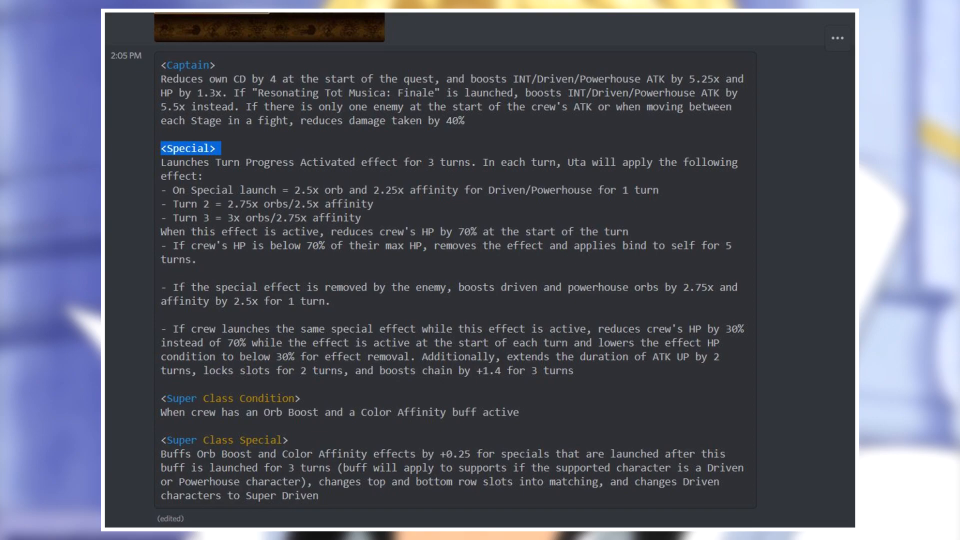
# Clear the Special heading highlight and highlight the Super Class Special heading instead.
pyautogui.doubleClick(230, 397)
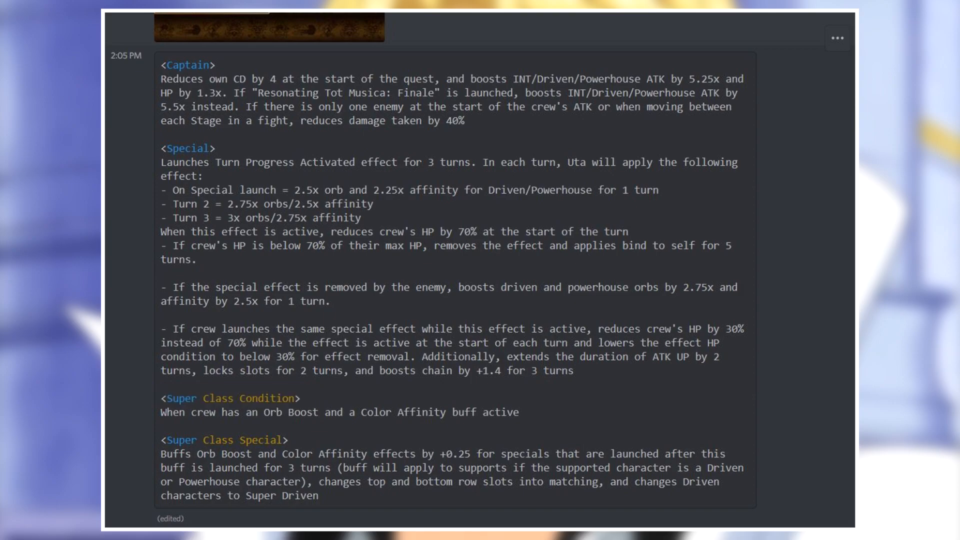
pyautogui.doubleClick(224, 439)
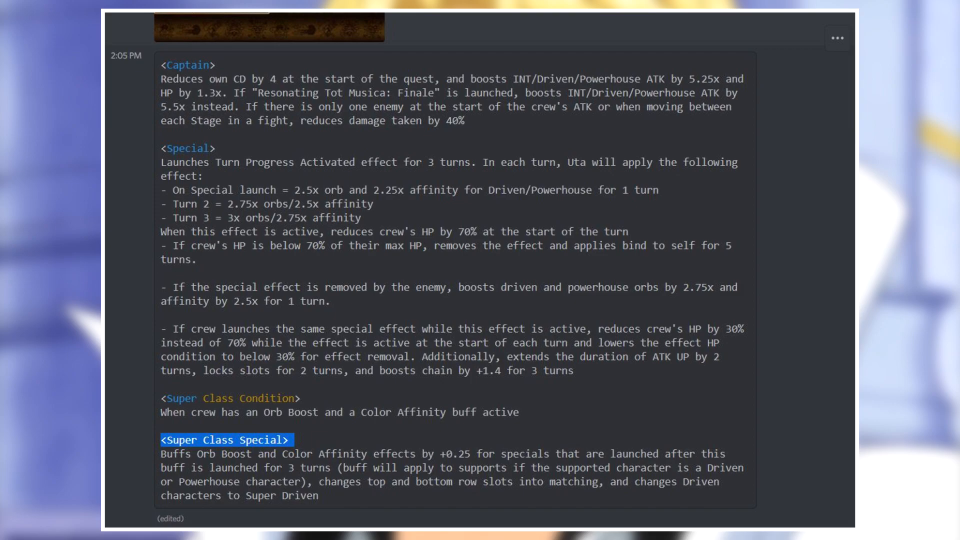
pyautogui.scroll(-3)
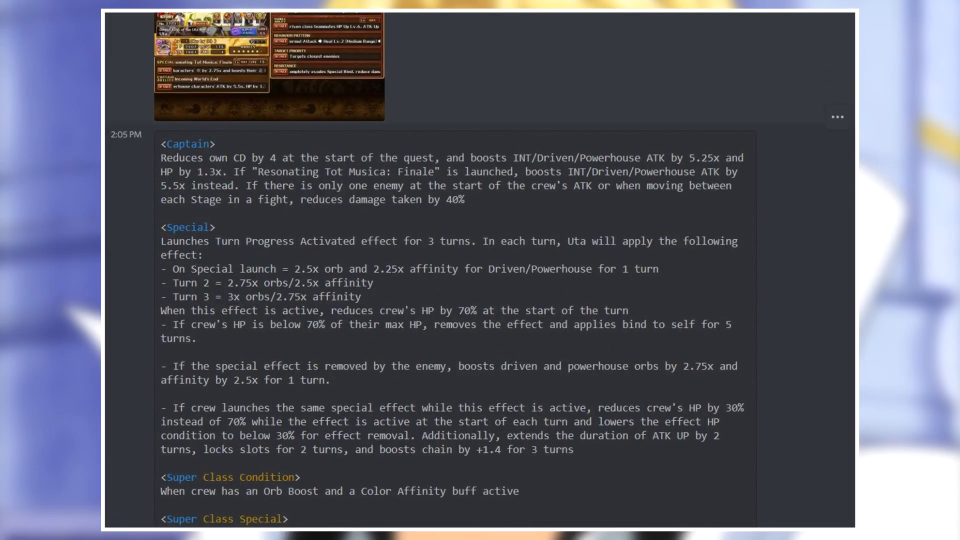
# Scroll down to Sabo's new ability breakdown message with the Captain heading.
pyautogui.scroll(-3)
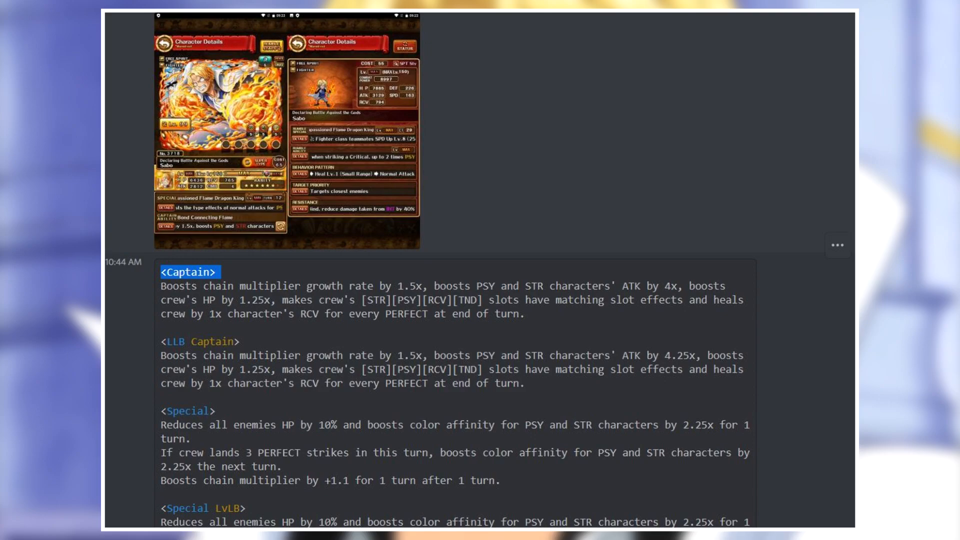
# Scroll through Sabo's breakdown to the Rumble abilities, Behavior and Resistance sections.
pyautogui.scroll(-3)
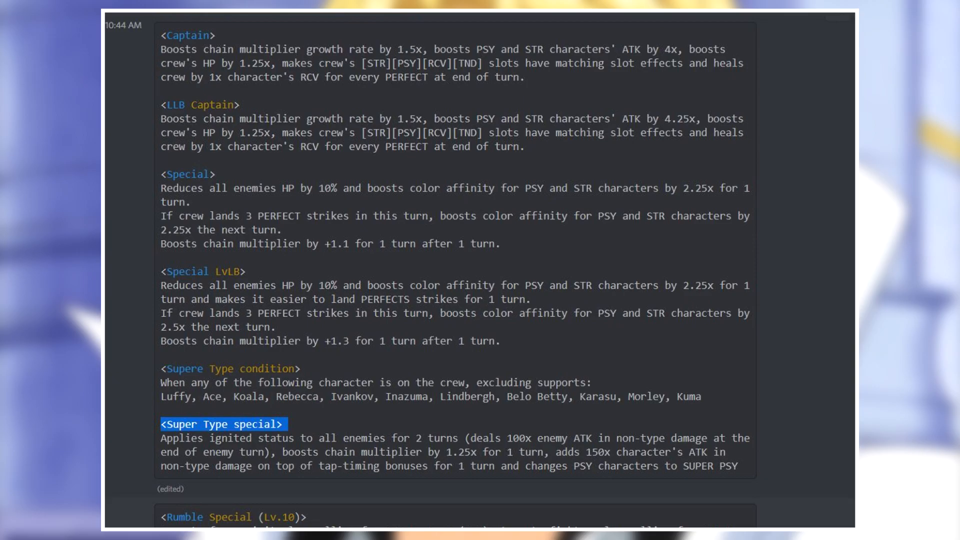
pyautogui.scroll(-3)
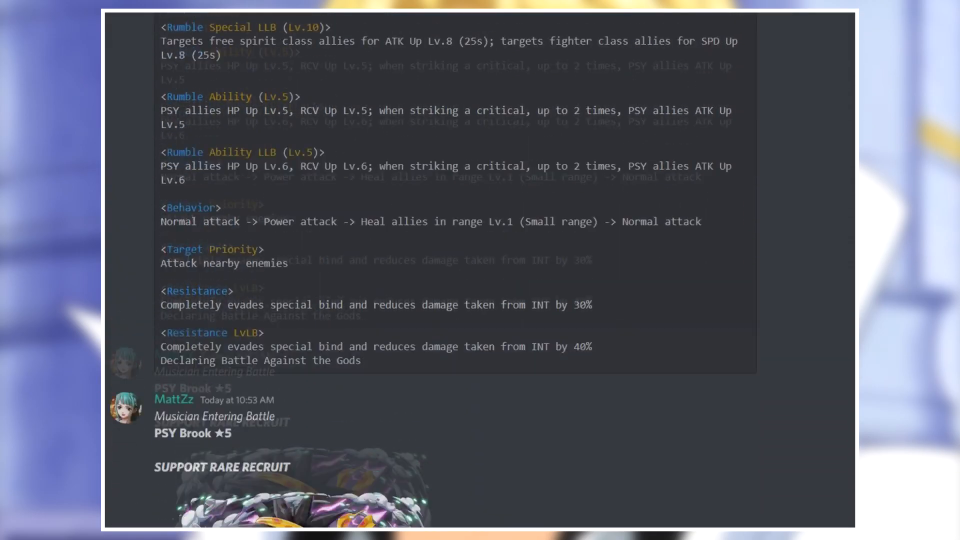
pyautogui.scroll(3)
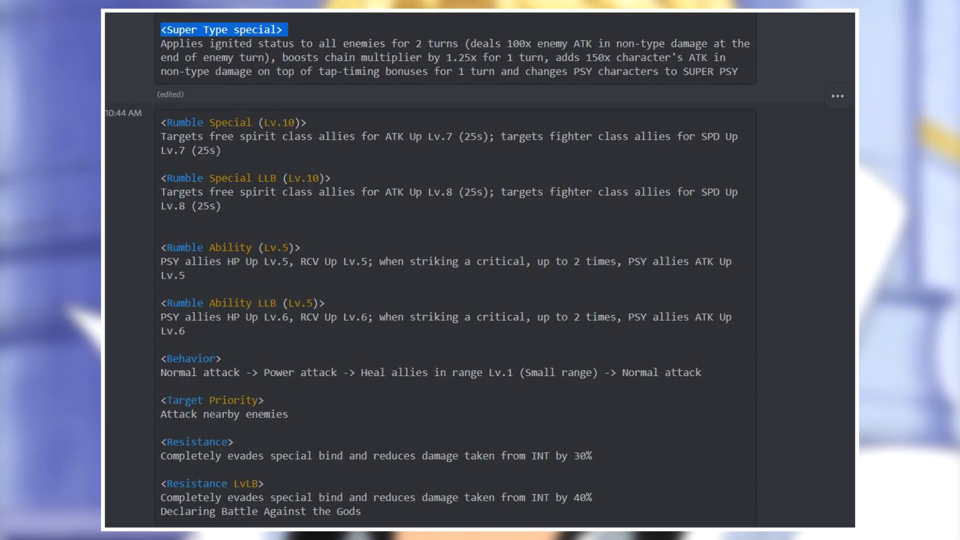